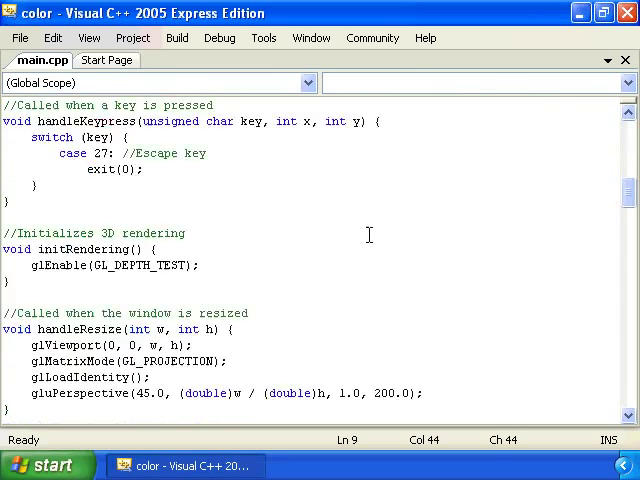
Add glEnable(GL_COLOR_MATERIAL); right below glEnable(GL_DEPTH_TEST) in initRendering
scroll("down", 3)
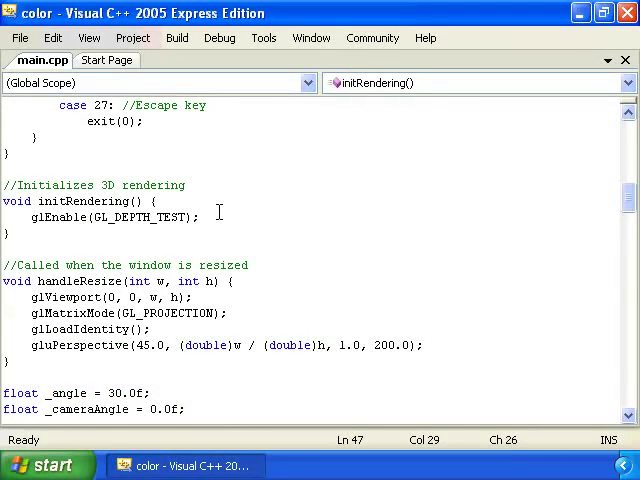
type("glEna b")
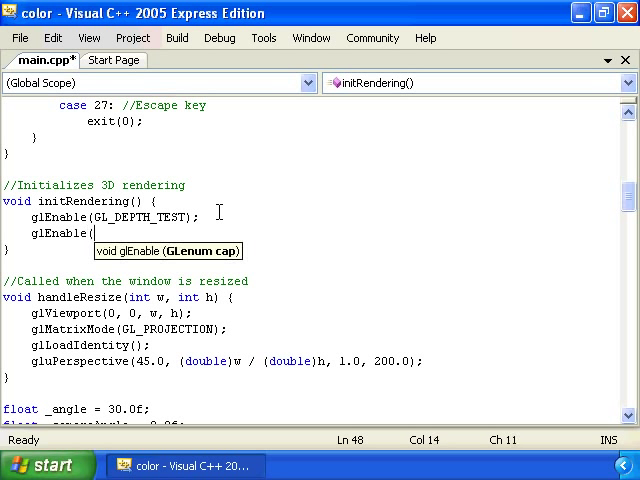
type("GL_COLOR")
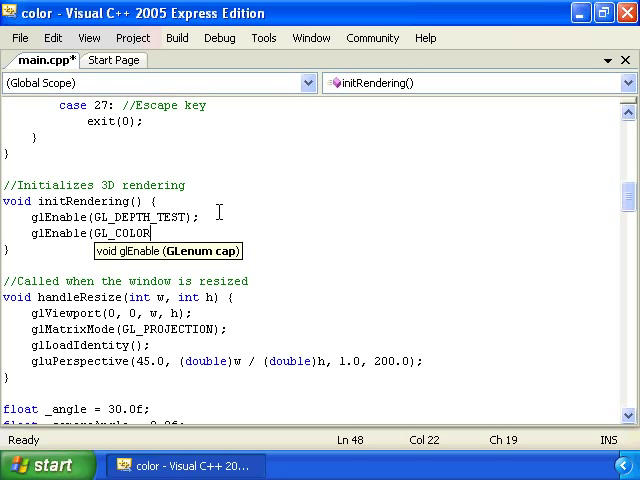
type("_MATERIAL)")
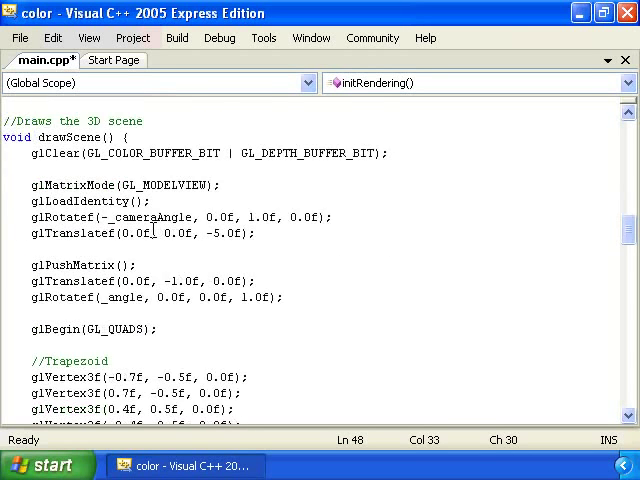
Insert glColor3f(0.5f, 0.0f, 0.8f); above the trapezoid's glBegin(GL_QUADS) in drawScene
scroll("down", 3)
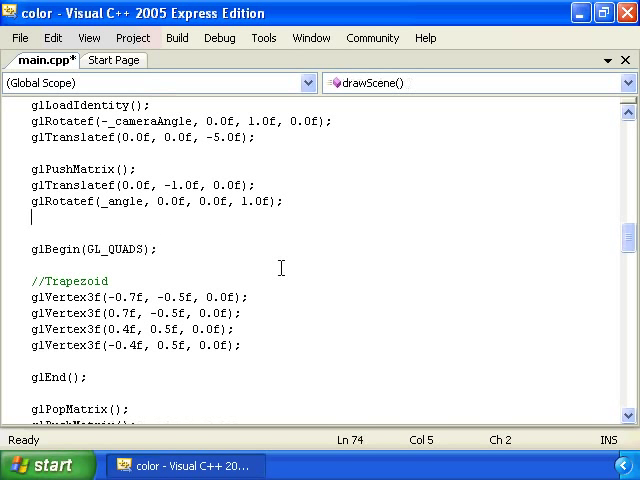
type("gl")
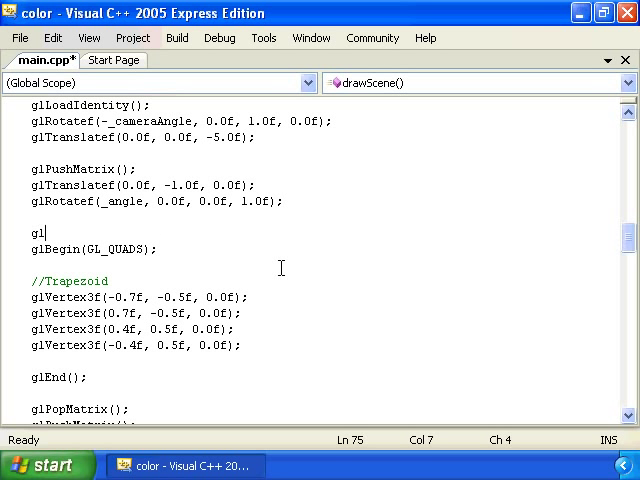
type("Color")
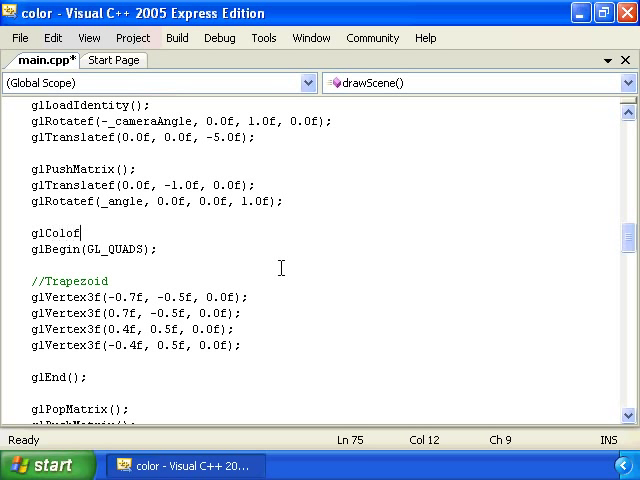
type("3f(")
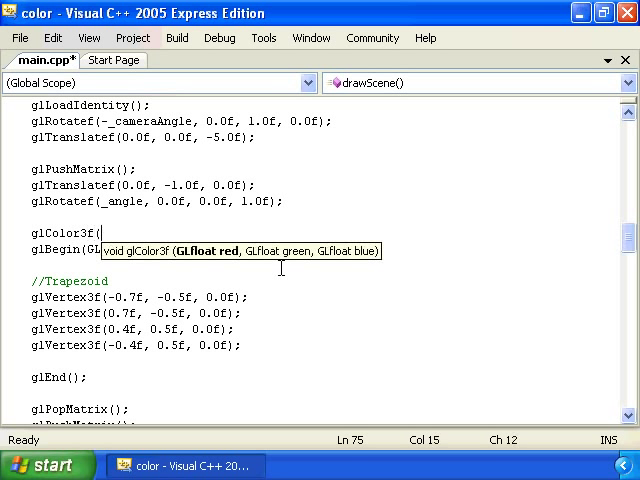
type("0.")
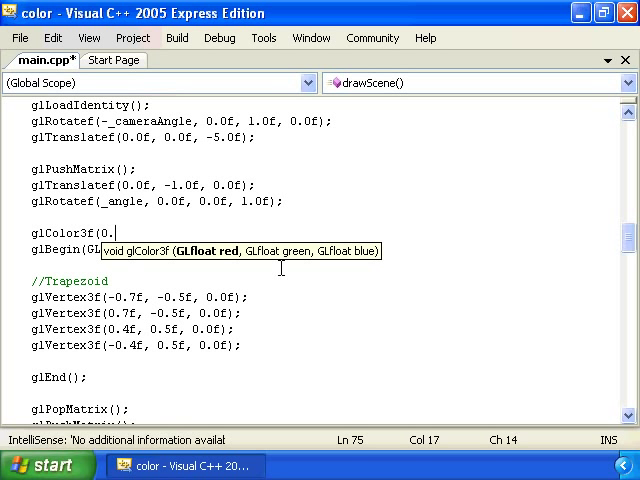
type("5f, 0.0f, 0.8f);")
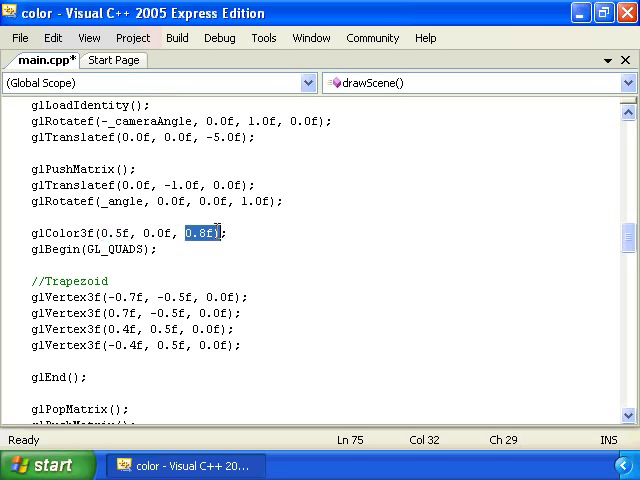
double_click(158, 233)
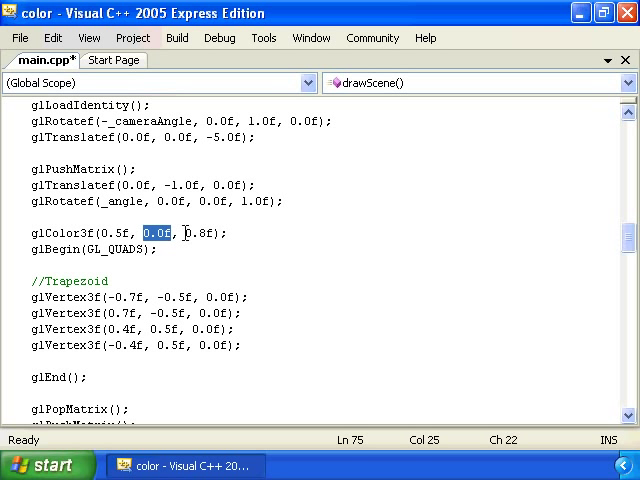
mouse_move(103, 280)
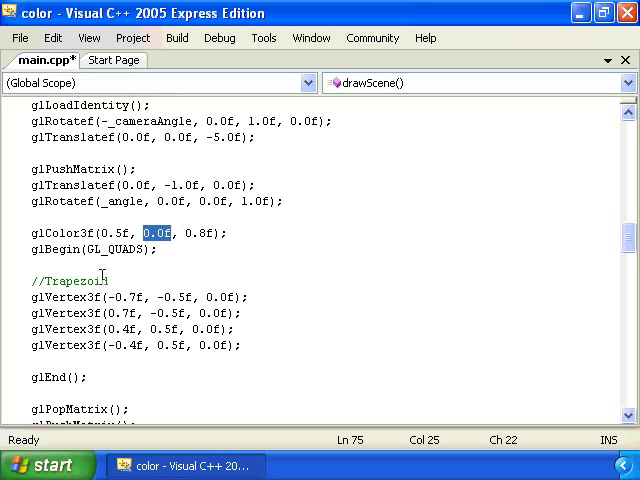
mouse_move(237, 345)
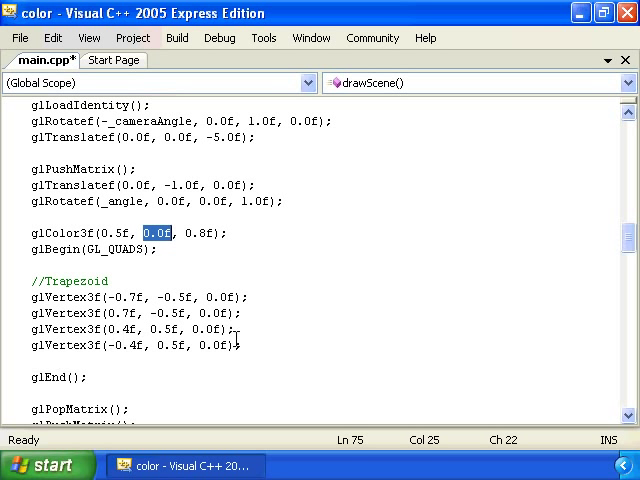
Add glColor3f(0.0f, 0.75f, 0.0f); after the pentagon's glBegin(GL_TRIANGLES) and save main.cpp
scroll("down", 3)
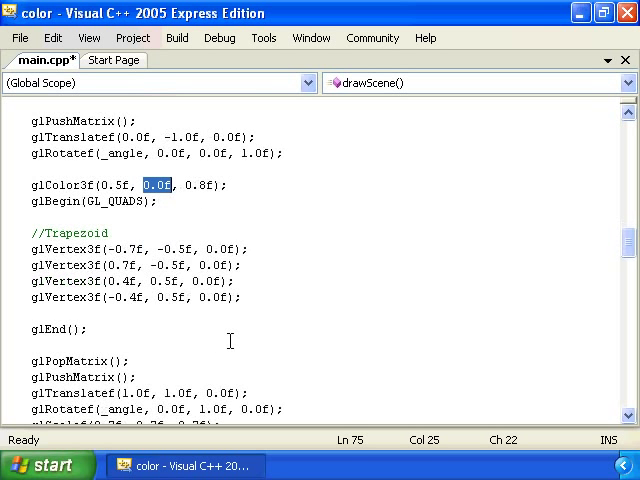
scroll("down", 3)
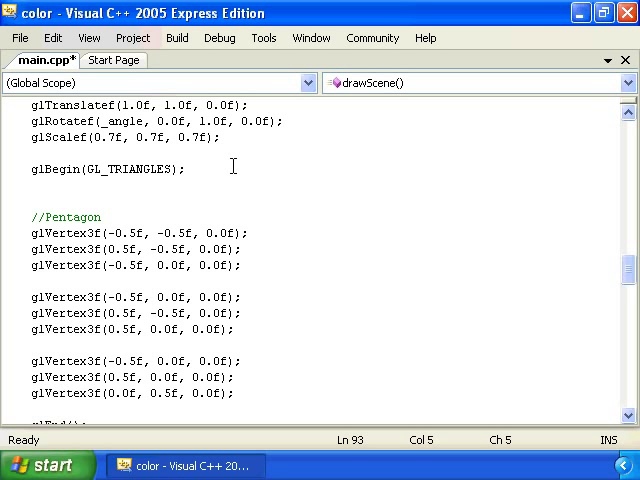
type("glColor3")
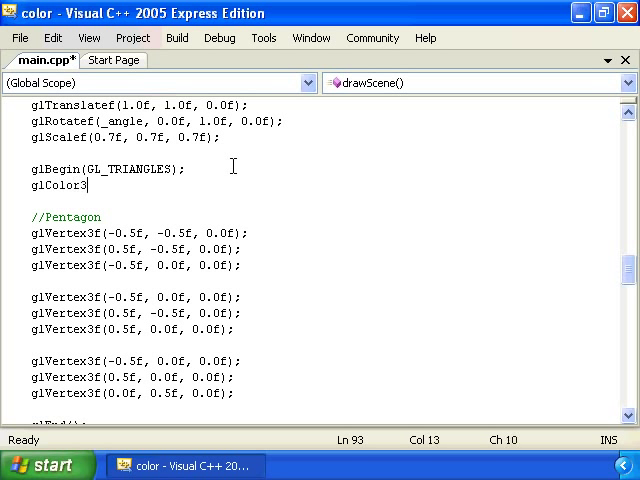
type("f();")
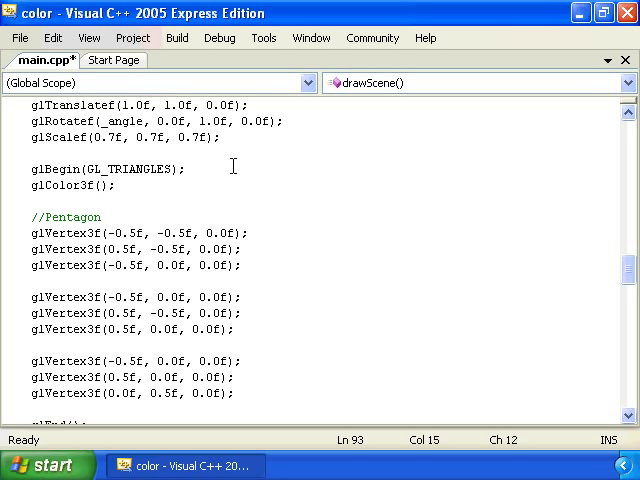
type("0")
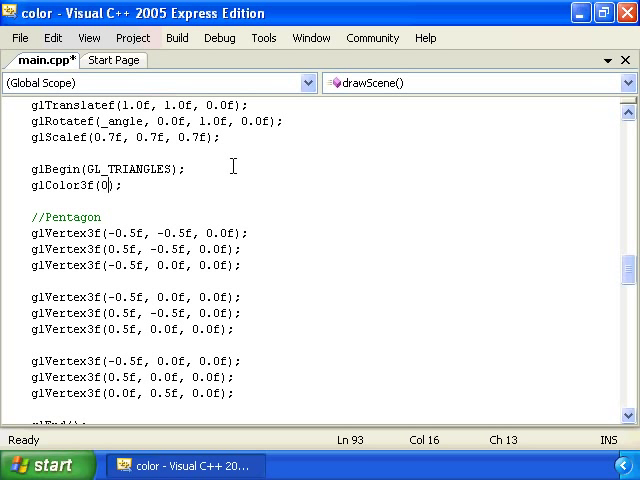
type(".0f, 0.75f, 0.0f")
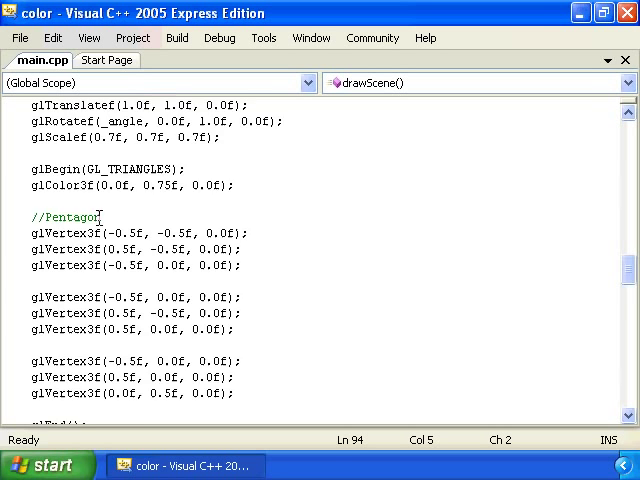
Build the color project and run it with Debug > Start Without Debugging
scroll("down", 3)
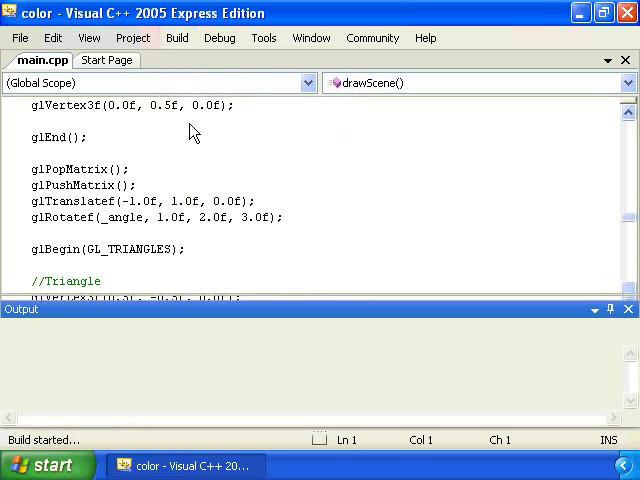
left_click(215, 37)
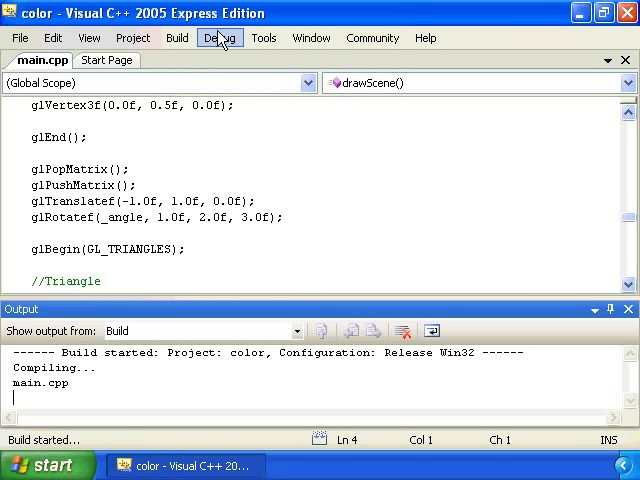
left_click(219, 37)
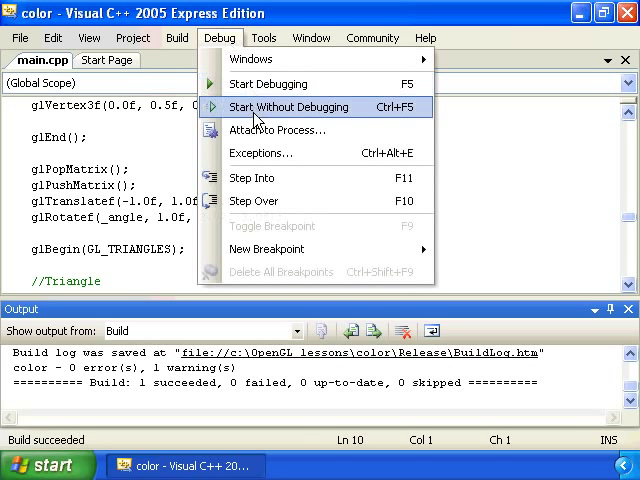
left_click(288, 107)
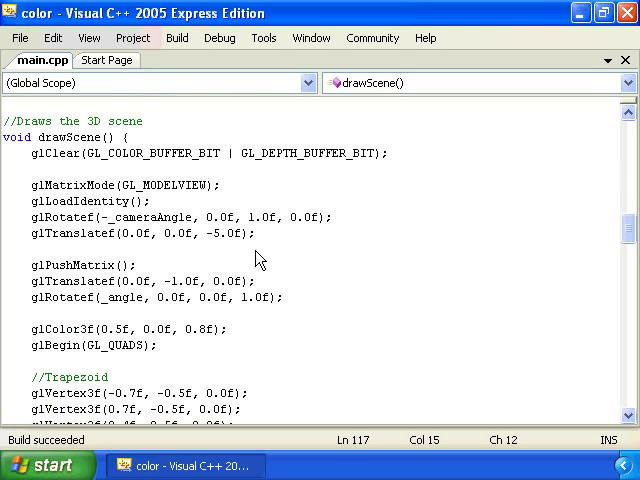
Add per-vertex trapezoid colours: (0.5,0,0.8), (0,0.9,0), (1,0,0), (0,0.65,0.65)
scroll("down", 3)
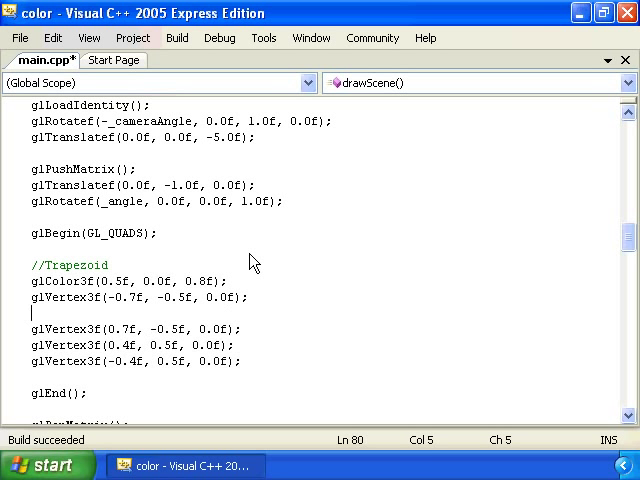
type("glColor3f(0.5f, 0.0f, 0.8f);")
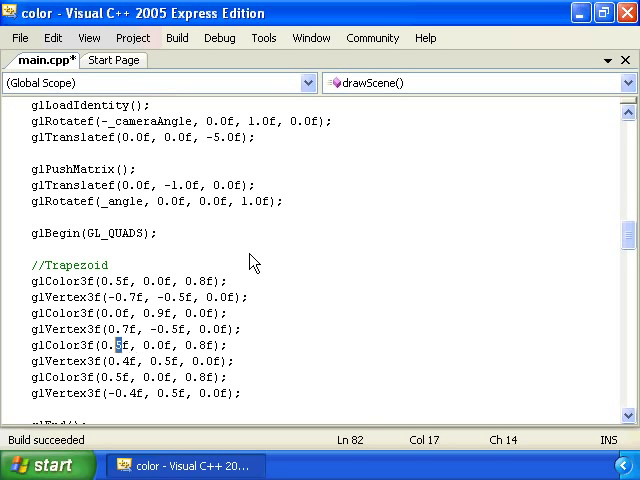
type("1.0f")
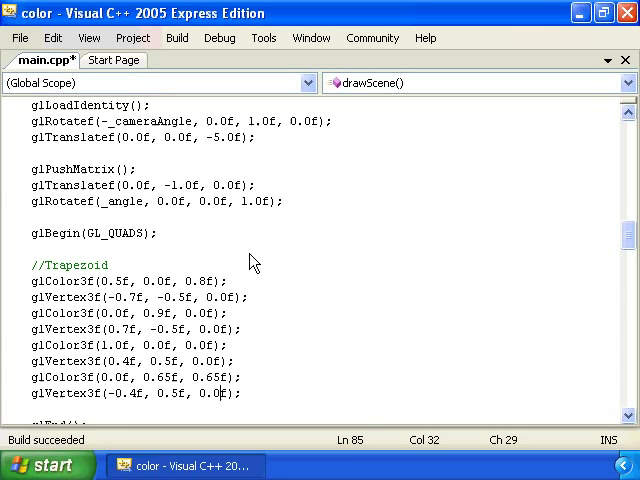
scroll("down", 3)
type("glC")
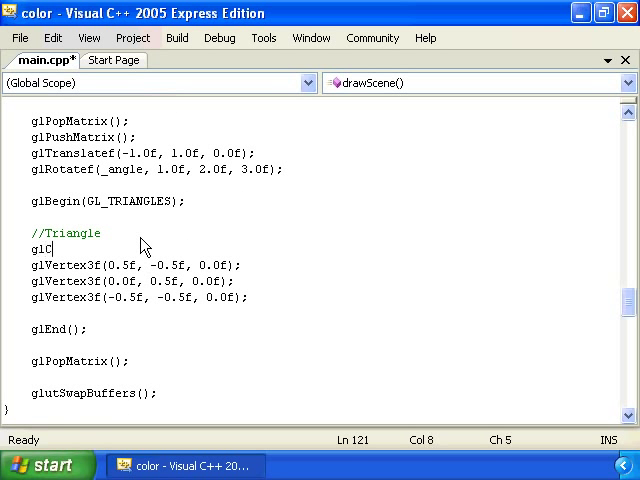
Add glColor3f calls before the triangle vertices: orange (1.0,0.7,0.0), white, and blue
type("olor3f();")
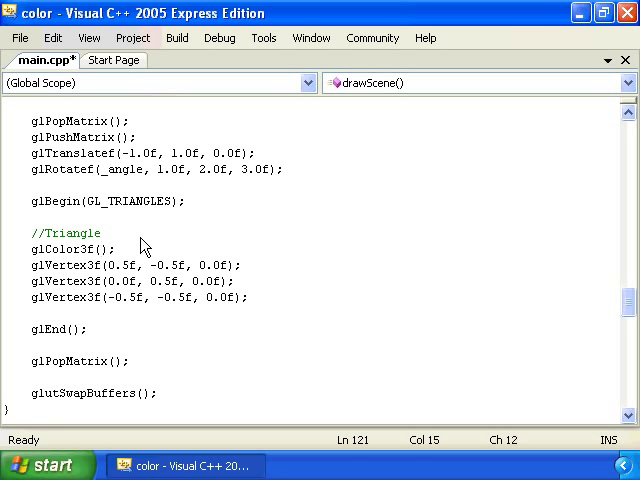
type("1.0f, 0.7f, 0.0f")
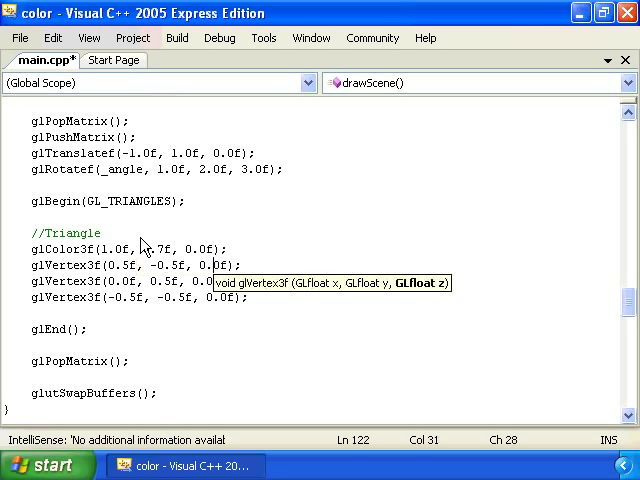
type("glColo")
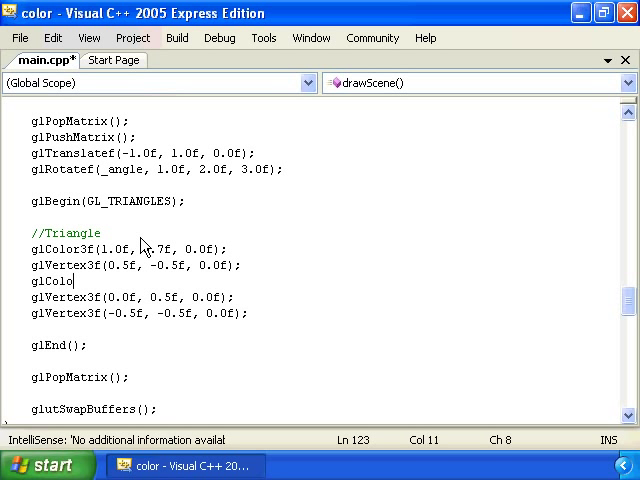
type("r3f();")
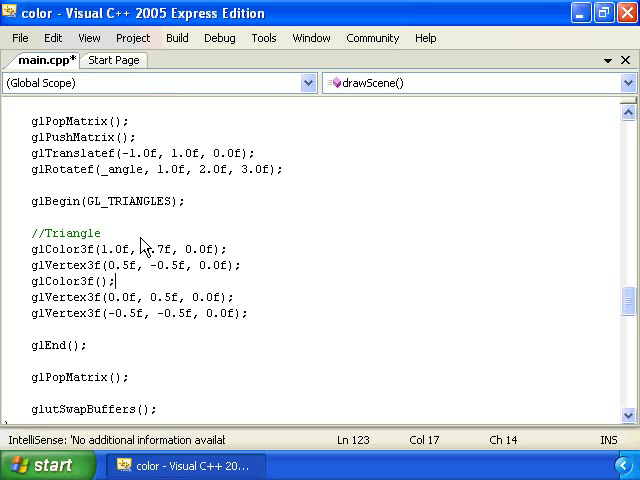
type("1.0f, 1.0f, 1.0f")
type("glColor3f(0.0f, 0.0f, f);")
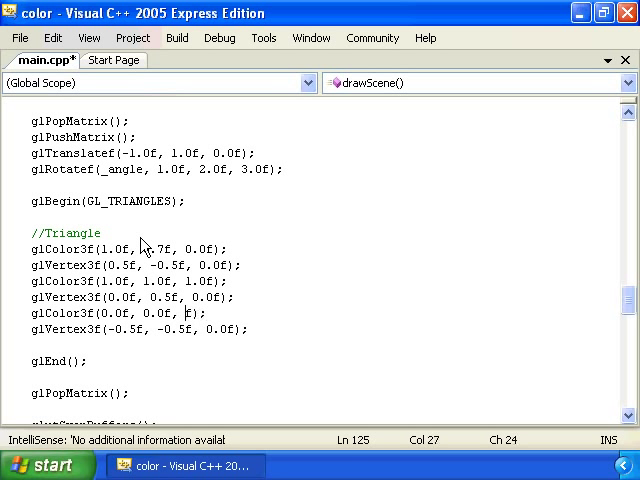
Rebuild the solution with the vertex colours and close the Output window after success
left_click(177, 37)
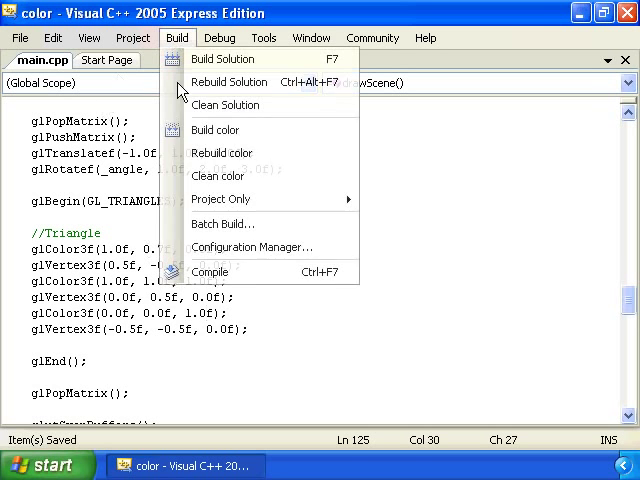
left_click(213, 78)
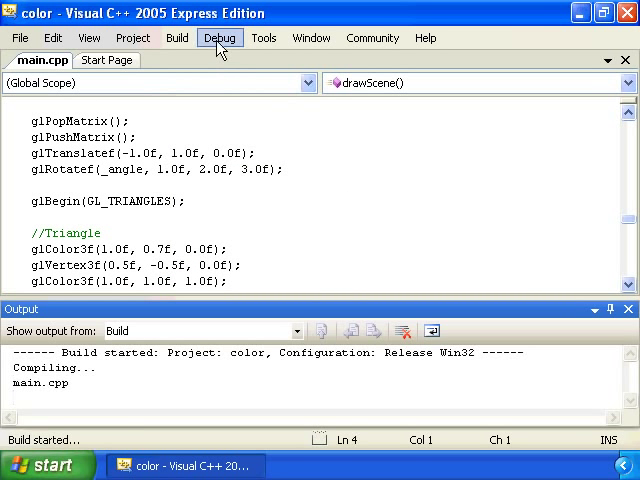
left_click(219, 37)
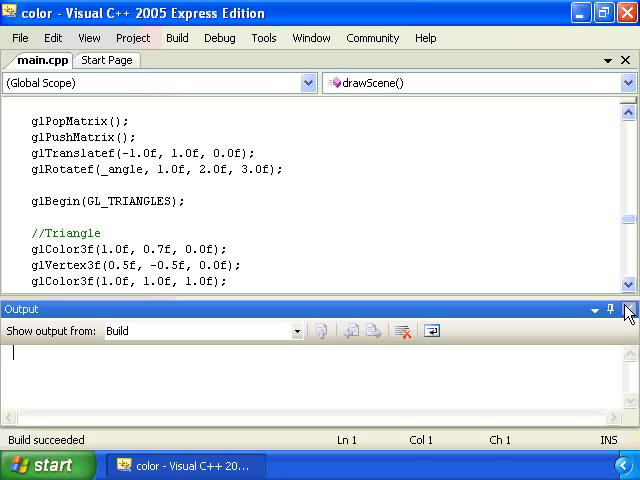
left_click(628, 314)
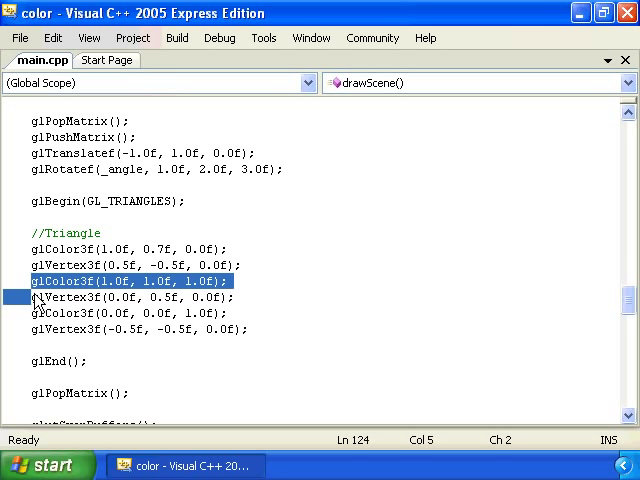
Delete the triangle's glColor3f(1.0f, 1.0f, 1.0f) line, rebuild with F7, and close the output
key("Delete")
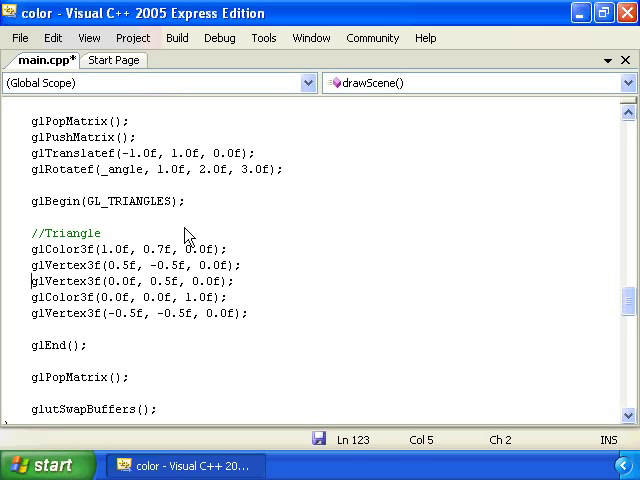
key("F7")
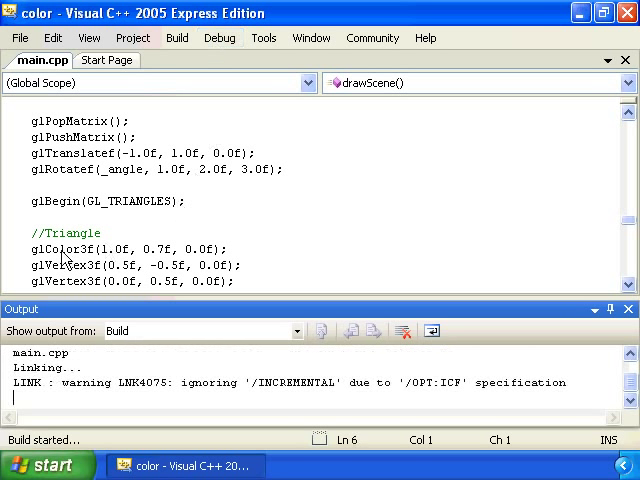
left_click(180, 37)
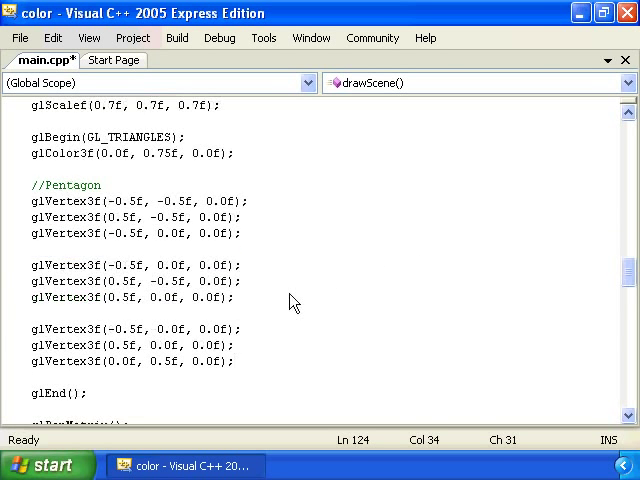
Add glClearColor(0.7f, 0.9f, 1.0f, 1.0f); to initRendering for a sky-blue background
scroll("up", 3)
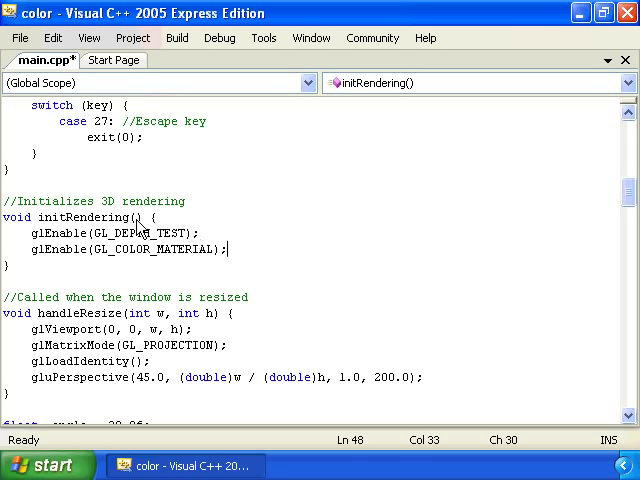
type("glCl")
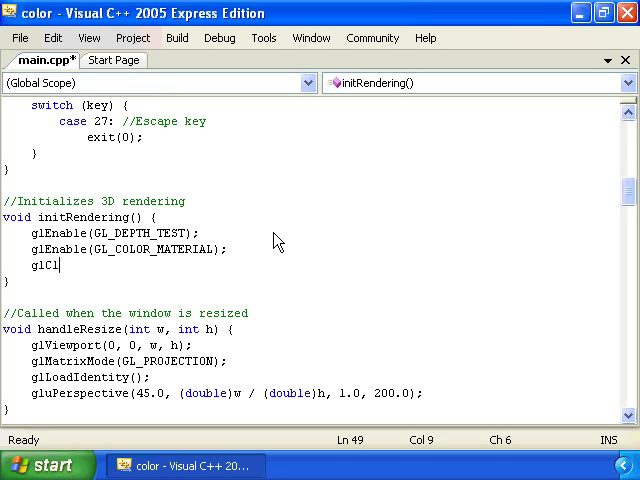
type("earColor(0.7f, 0.9")
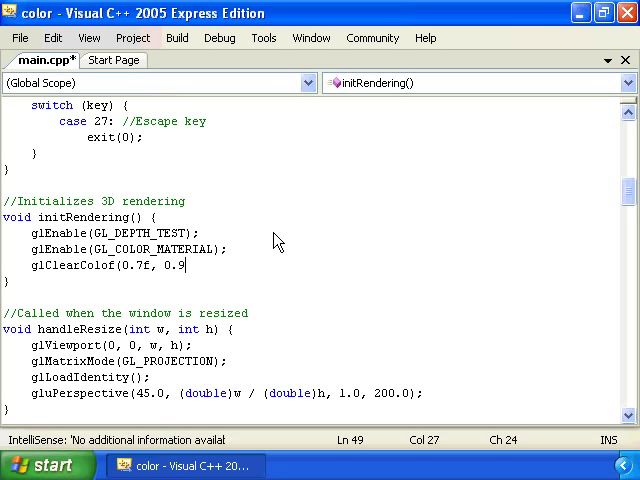
type("f, 1")
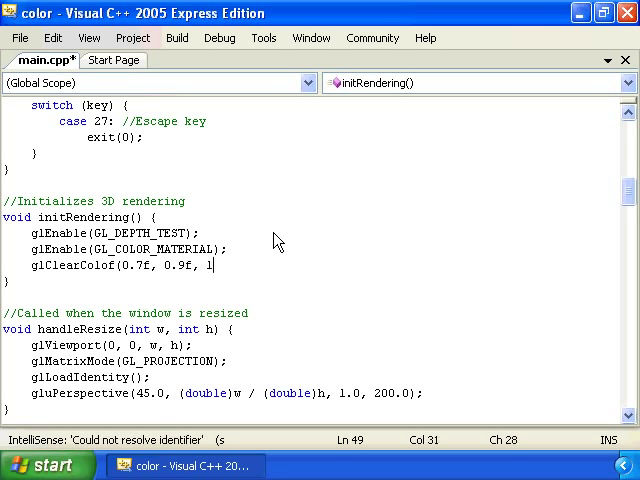
type(".0f, 1.0f);")
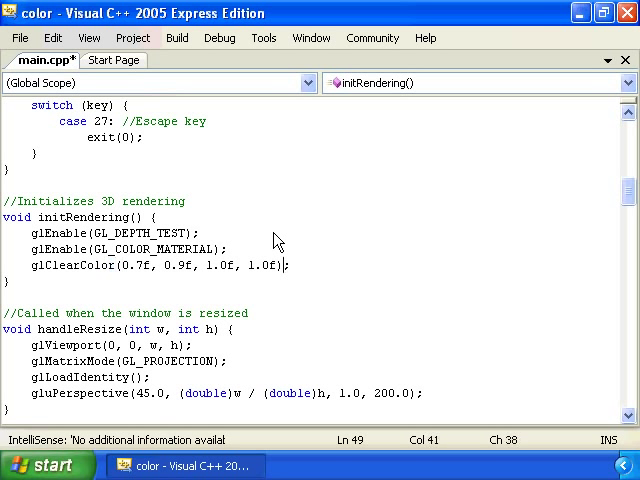
Rebuild and run the program without debugging to show the blended shapes
key("ctrl+s")
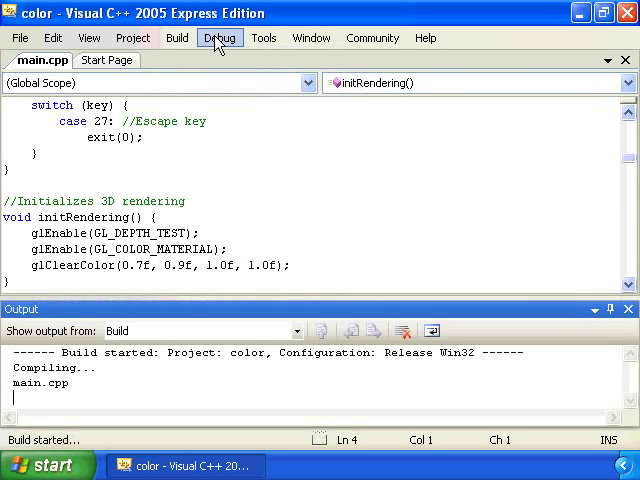
left_click(218, 37)
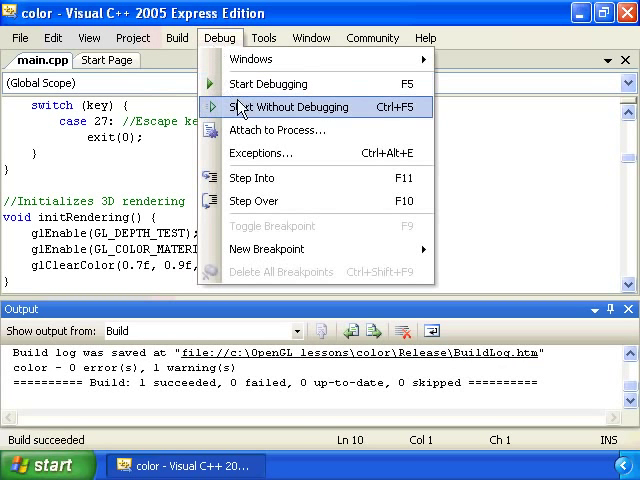
left_click(289, 107)
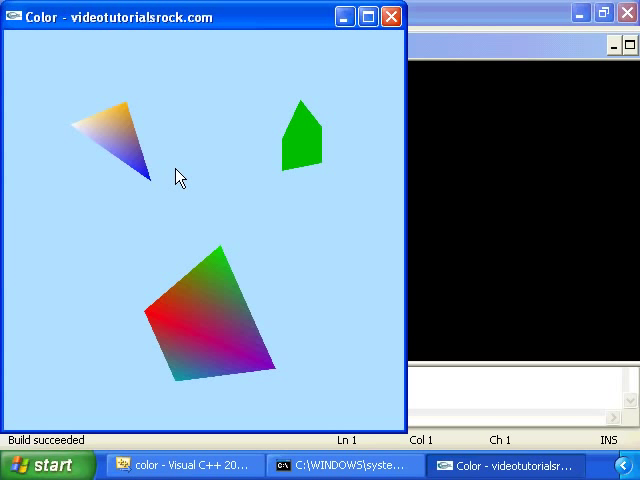